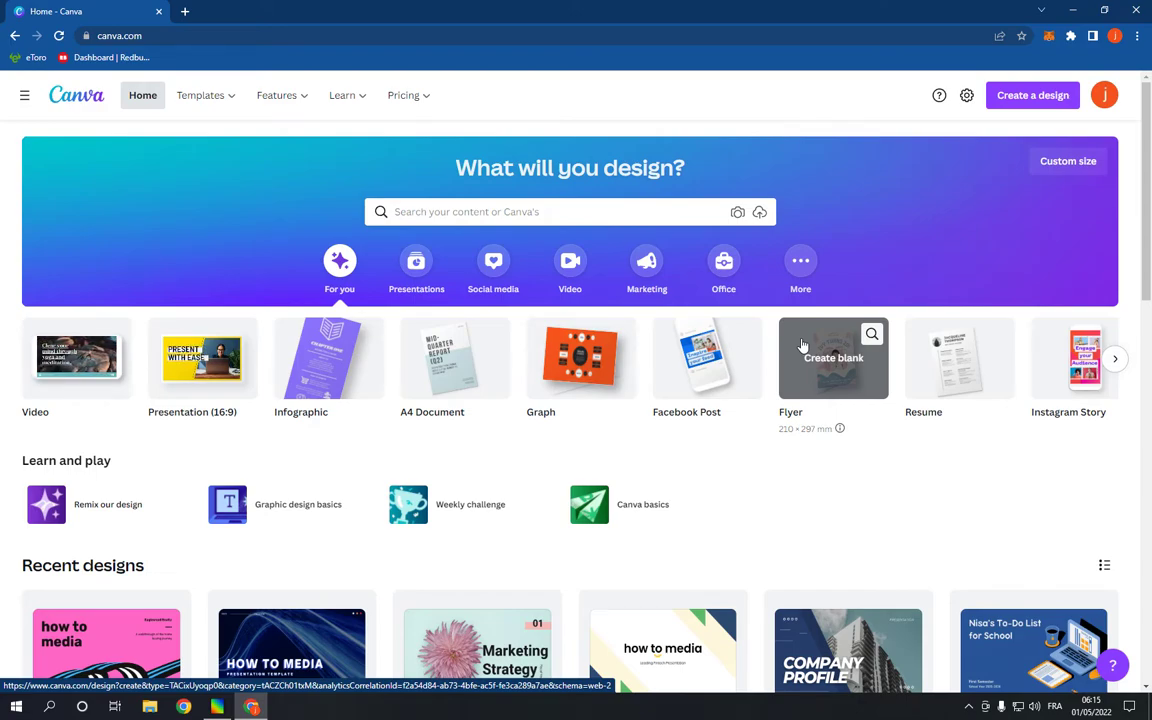
{"action": "mouse_move", "coordinate": [1108, 108]}
{"action": "type", "text": "logo"}
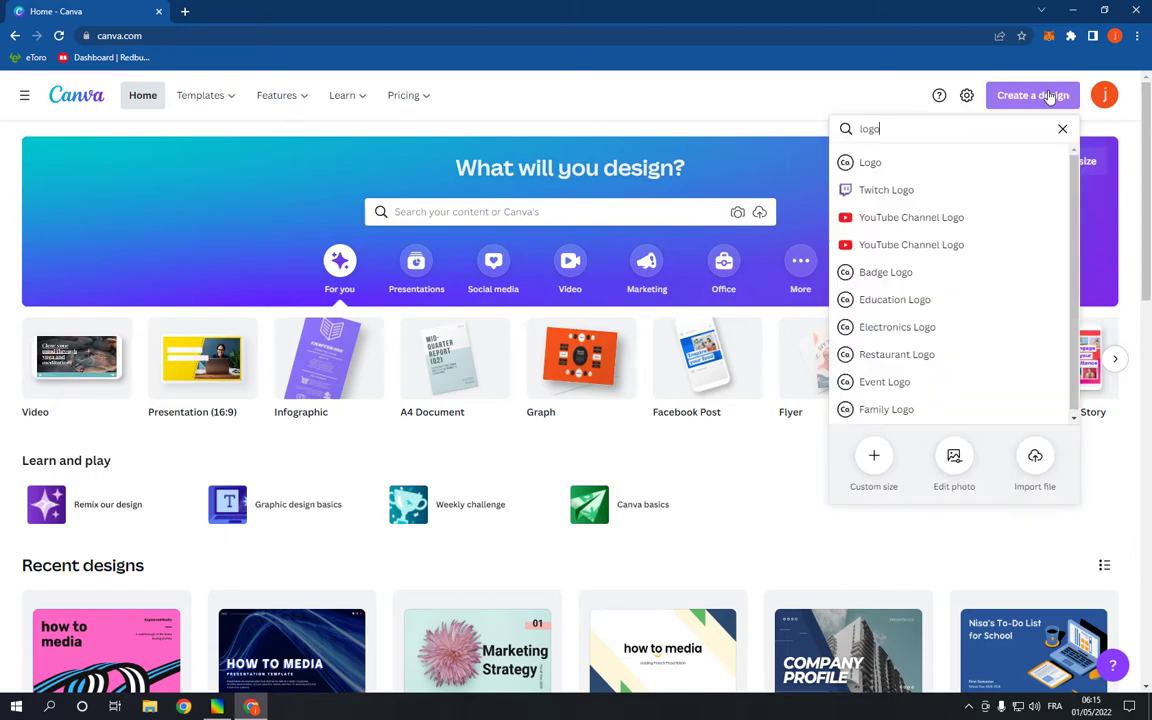
{"action": "mouse_move", "coordinate": [870, 162]}
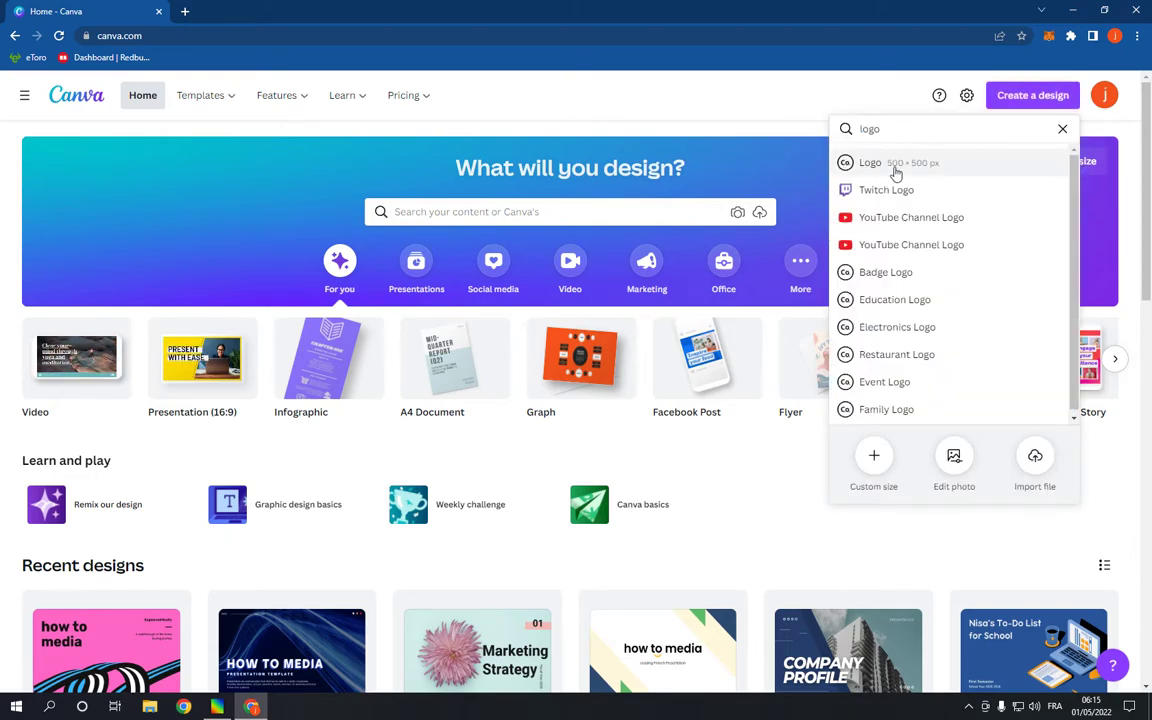
Create a blank Logo (500 × 500 px) design and scroll the Templates panel to Transport Logo.
{"action": "left_click", "coordinate": [870, 162]}
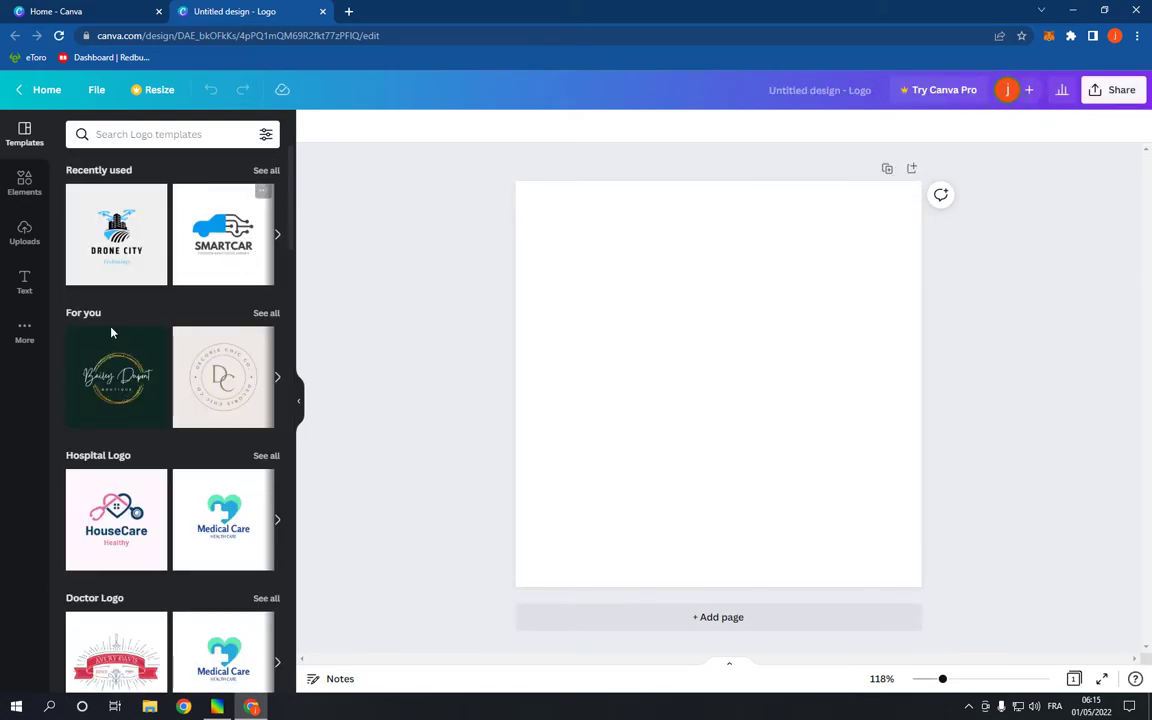
{"action": "scroll", "scroll_direction": "down", "scroll_amount": 3}
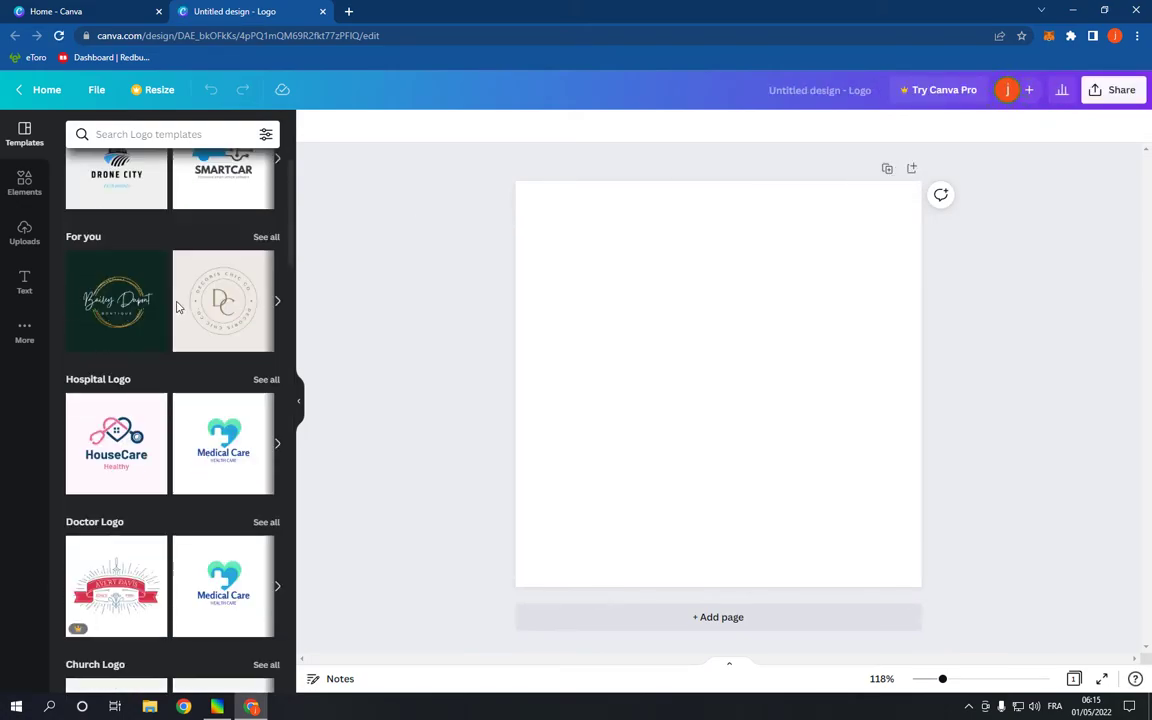
{"action": "scroll", "scroll_direction": "down", "scroll_amount": 3}
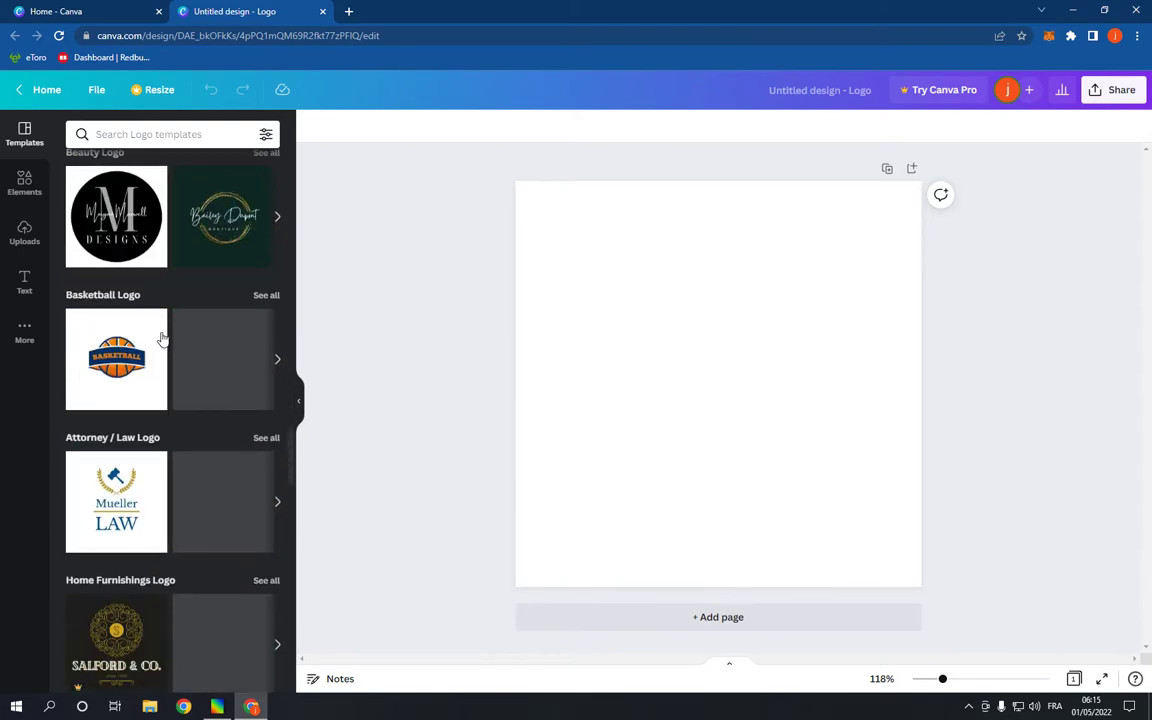
{"action": "scroll", "scroll_direction": "down", "scroll_amount": 3}
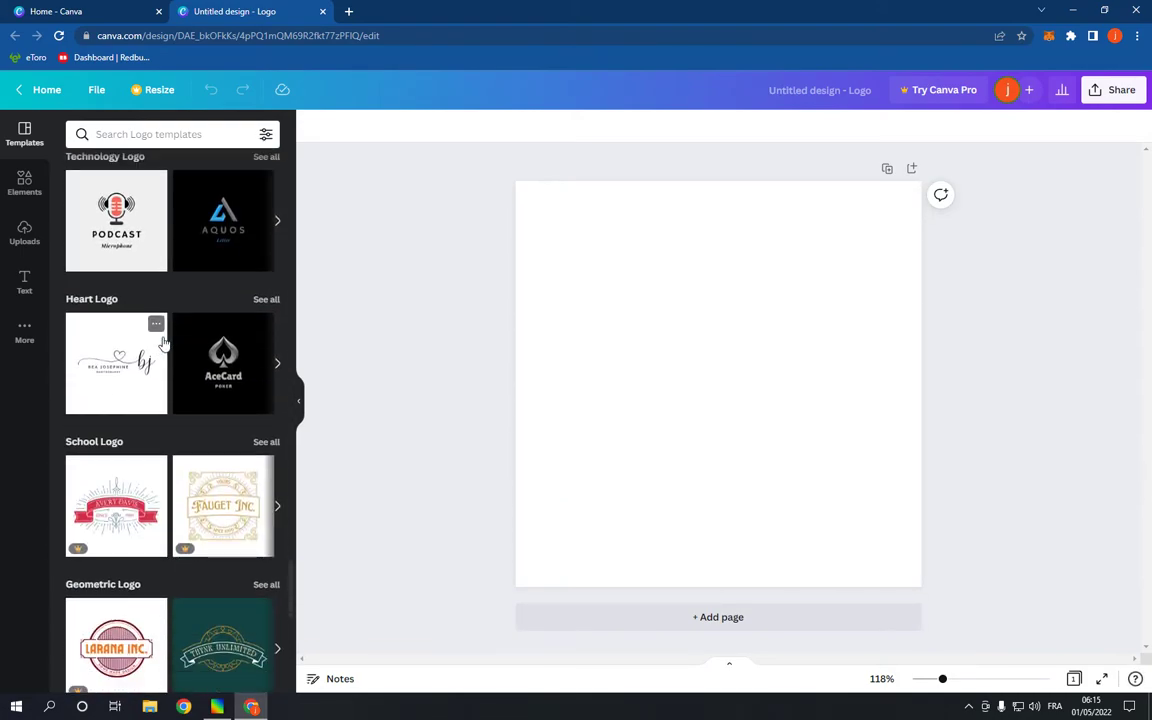
{"action": "scroll", "scroll_direction": "down", "scroll_amount": 3}
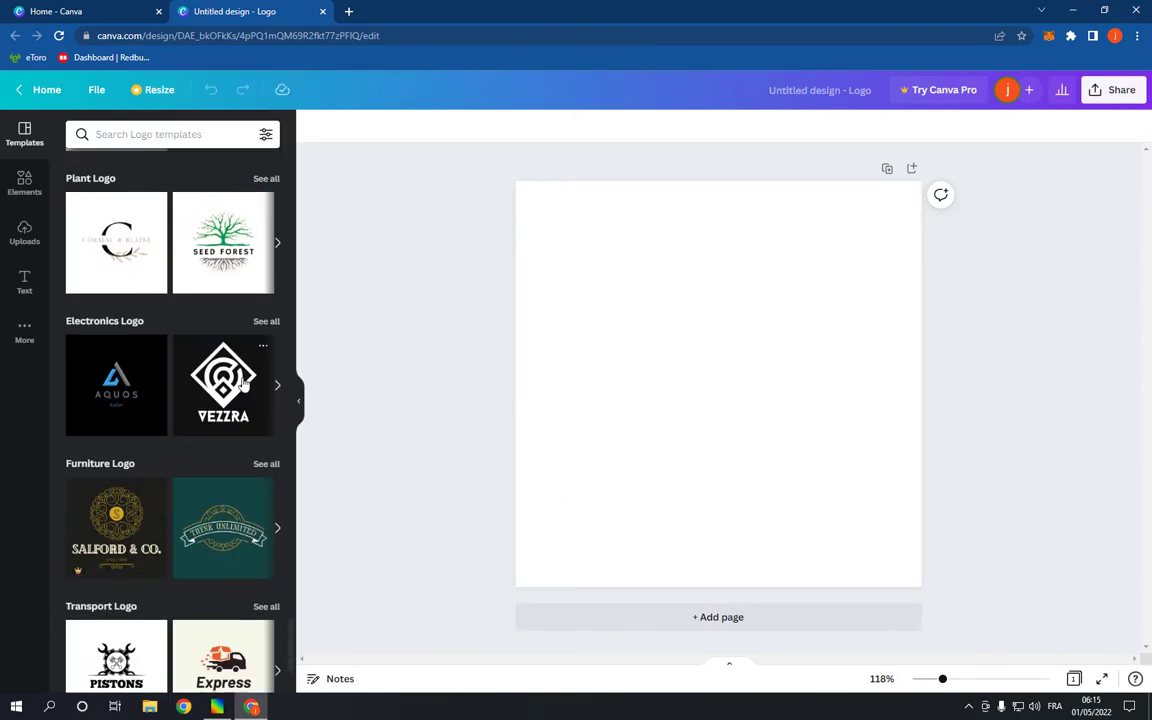
{"action": "scroll", "scroll_direction": "down", "scroll_amount": 3}
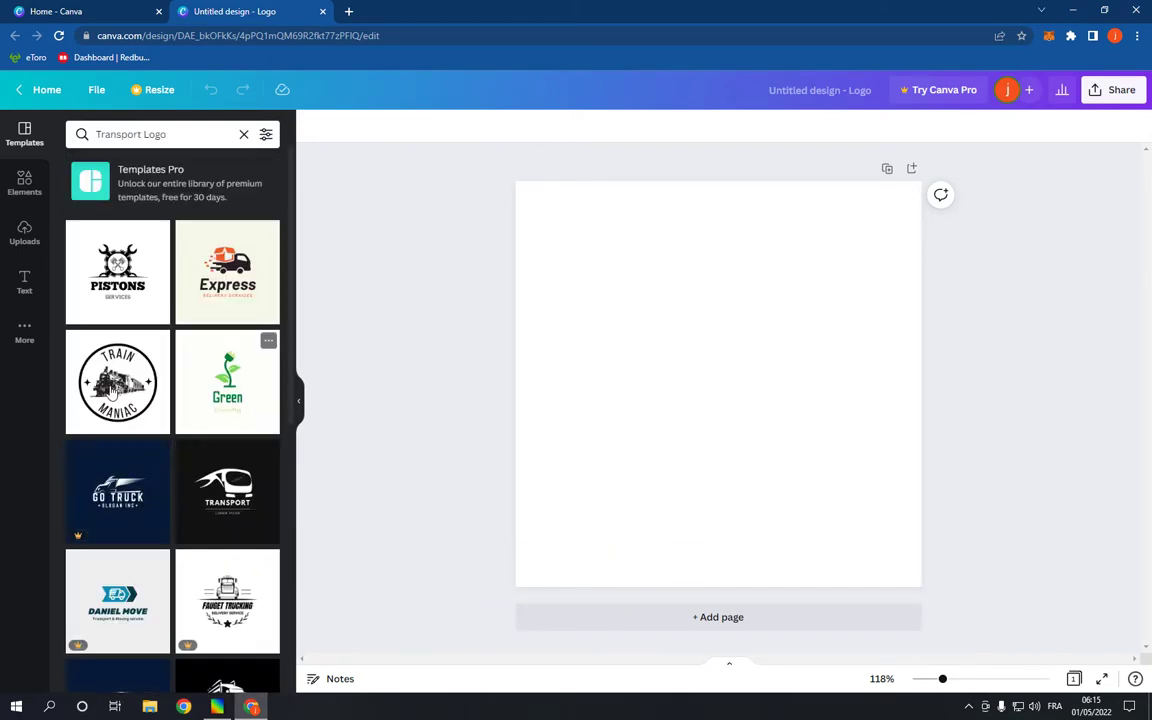
{"action": "mouse_move", "coordinate": [112, 452]}
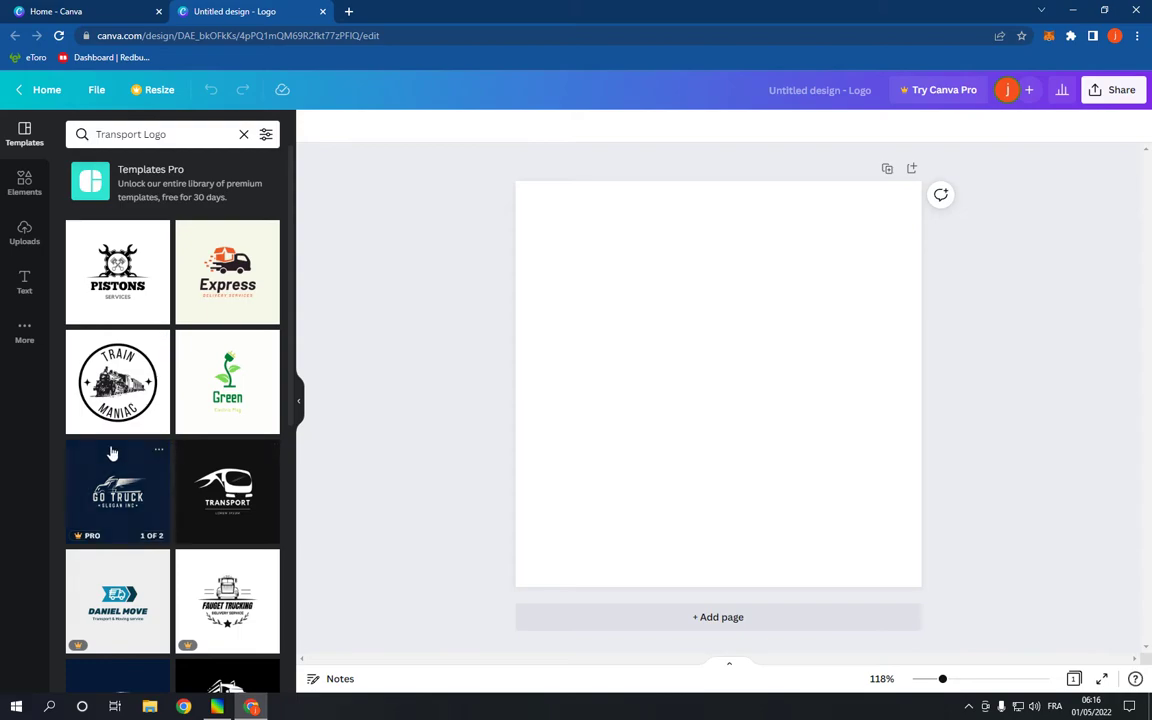
Scroll down through the Transport Logo template results.
{"action": "scroll", "scroll_direction": "down", "scroll_amount": 3}
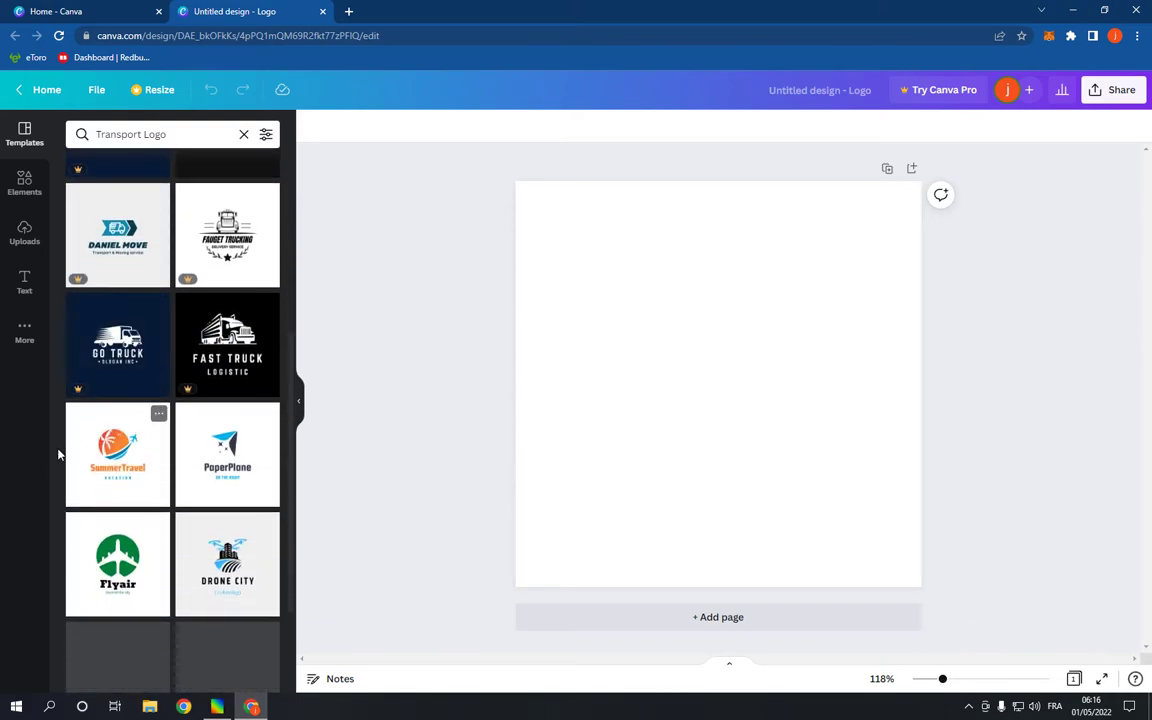
{"action": "scroll", "scroll_direction": "down", "scroll_amount": 3}
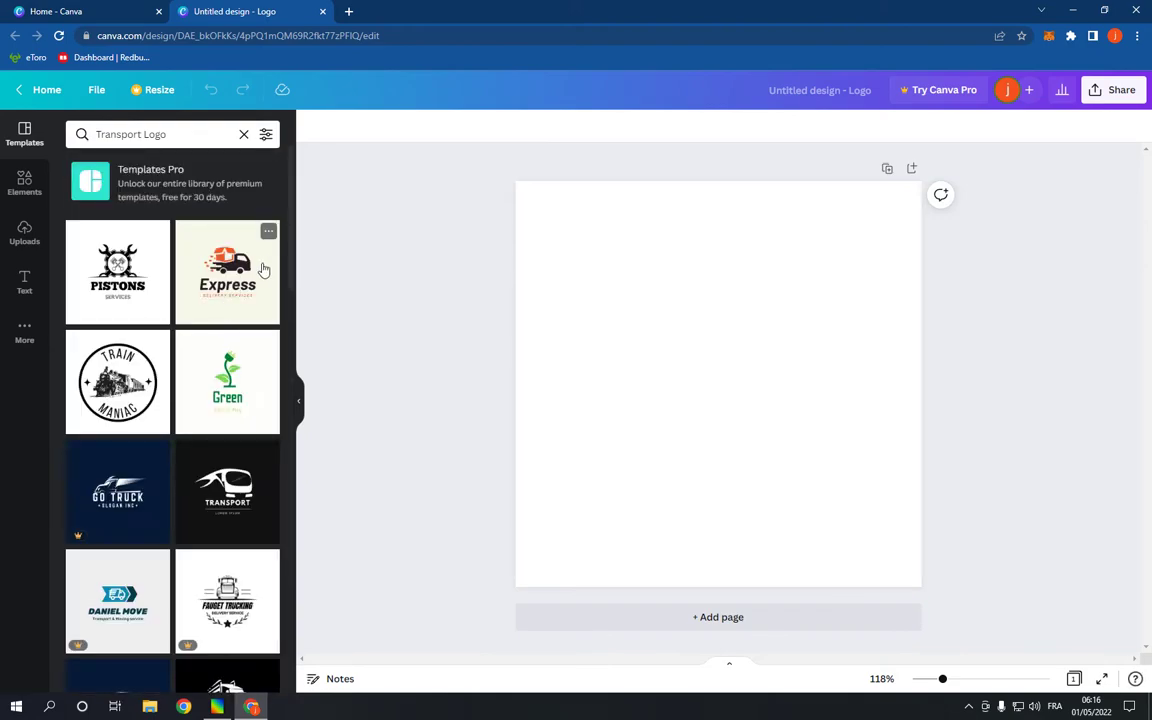
Apply the Express truck template and widen its title so 'how to media' fits one line.
{"action": "left_click", "coordinate": [228, 272]}
{"action": "type", "text": "how to media"}
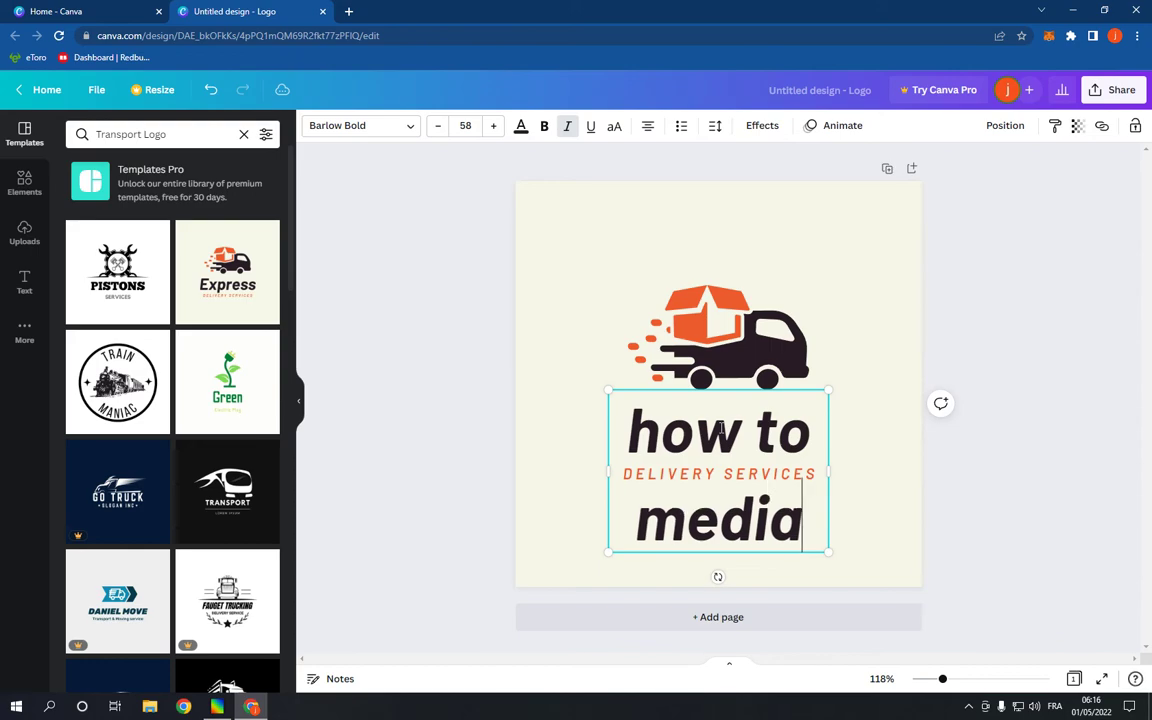
{"action": "left_click_drag", "start_coordinate": [830, 470], "coordinate": [920, 470]}
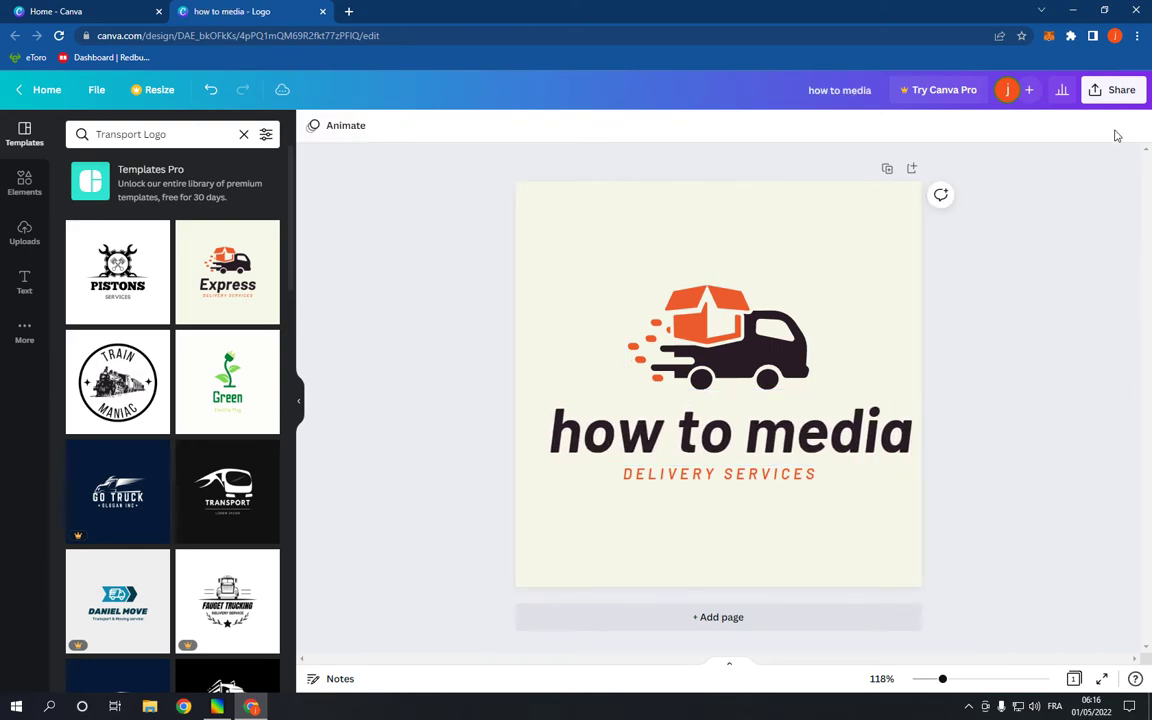
{"action": "left_click", "coordinate": [1120, 88]}
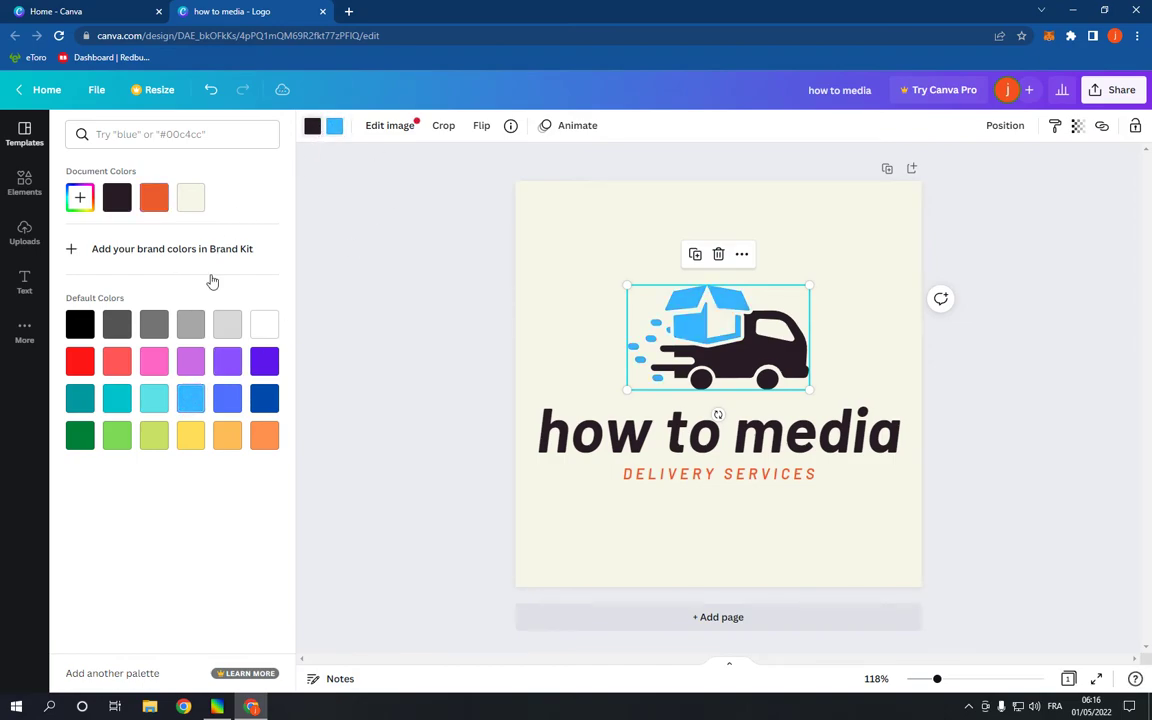
Recolour the truck body red, then light turquoise, from Default Colors.
{"action": "left_click", "coordinate": [80, 360]}
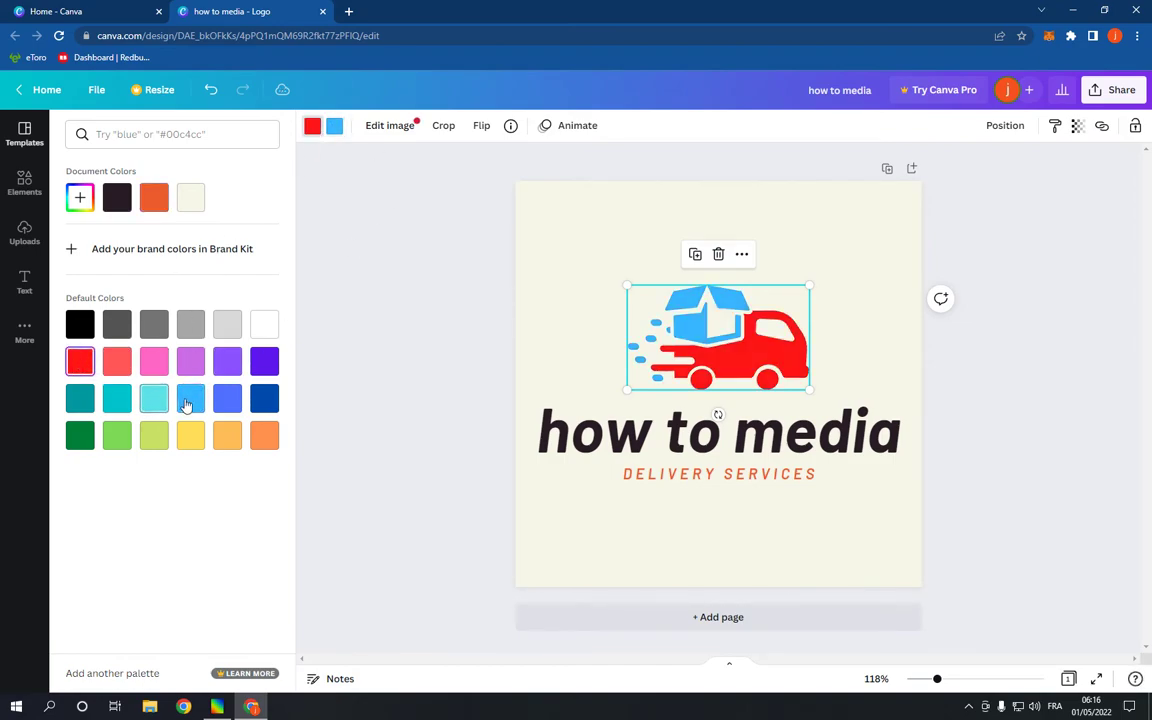
{"action": "left_click", "coordinate": [154, 398]}
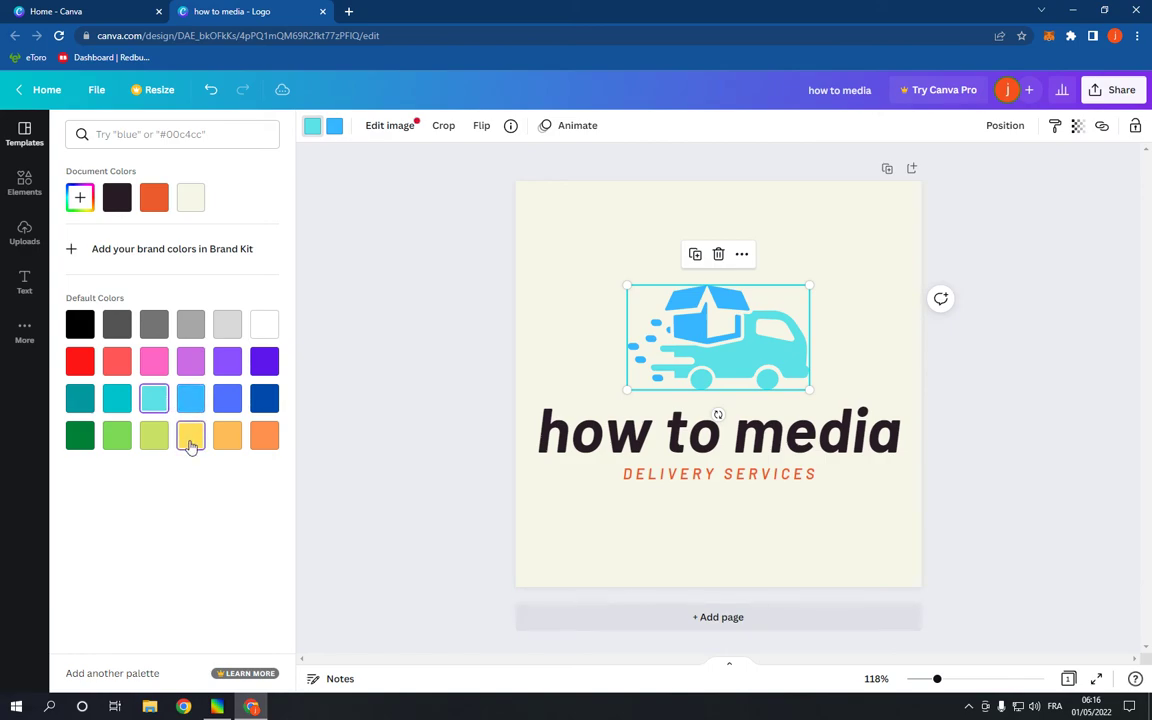